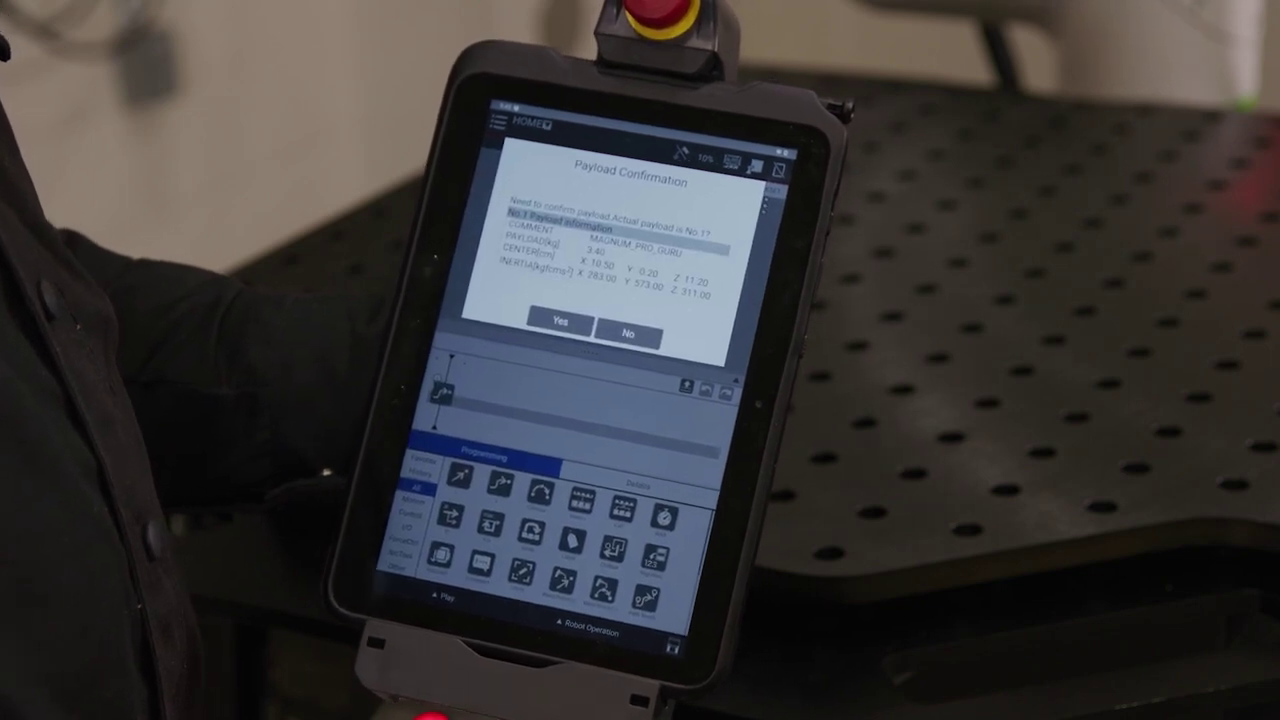
# Confirm payload No.1 (3.40) as the robot's actual payload.
pyautogui.click(565, 320)
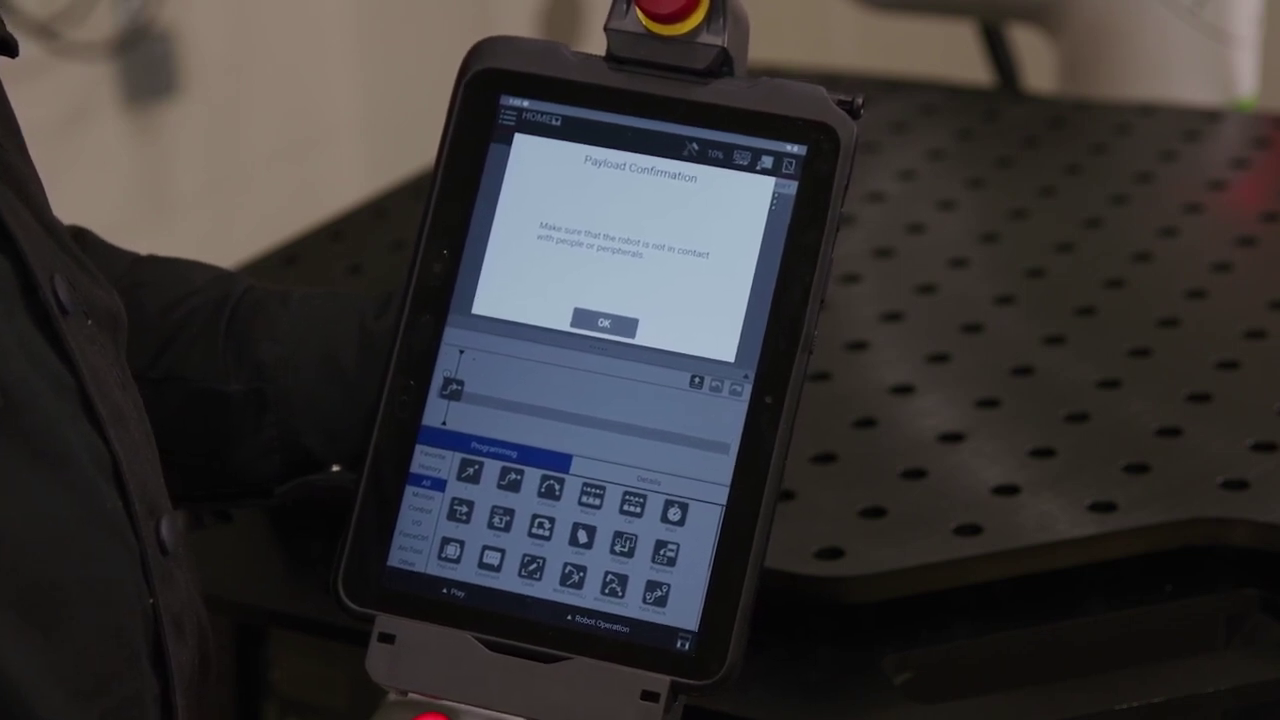
# Acknowledge the robot is clear of people and peripherals to run the payload check.
pyautogui.click(600, 322)
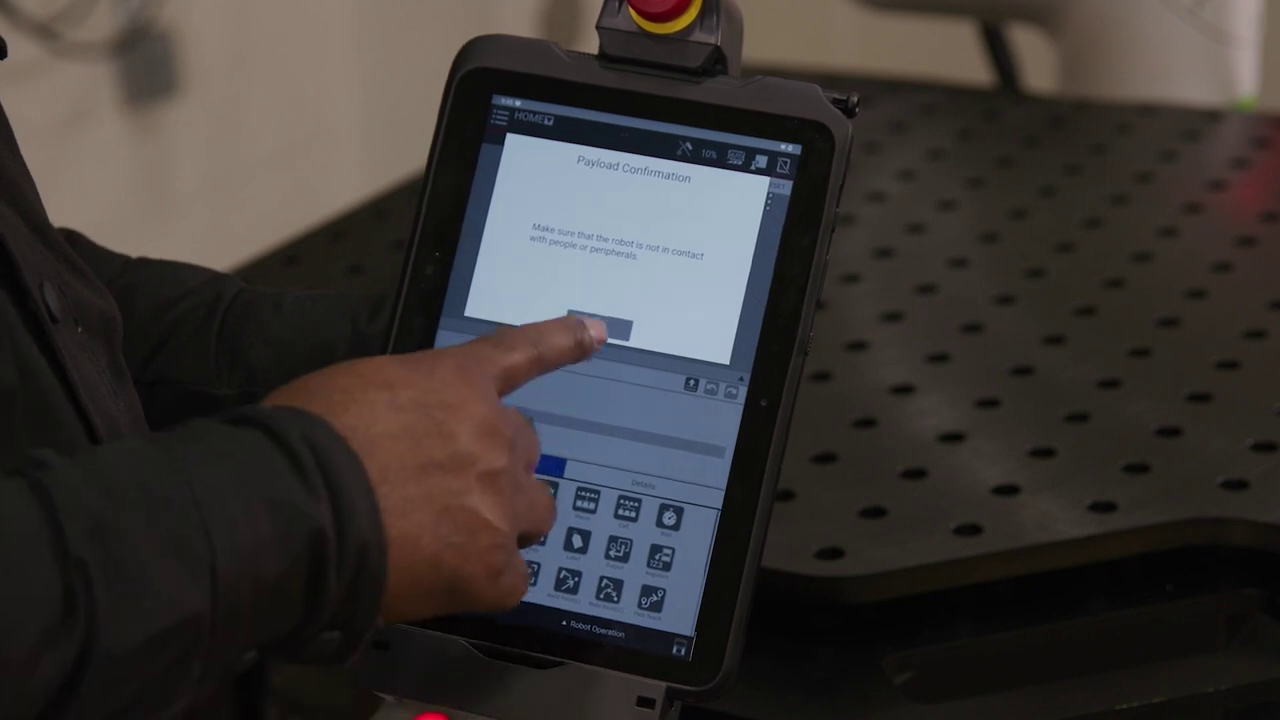
pyautogui.click(611, 333)
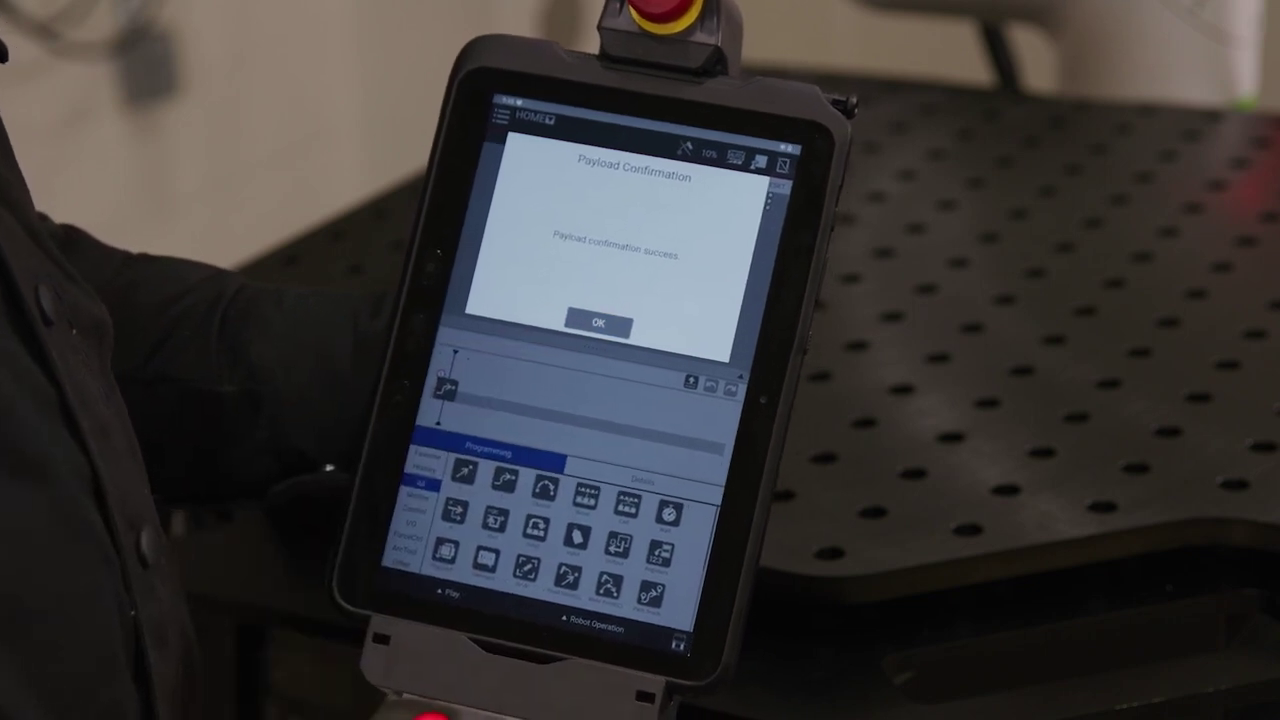